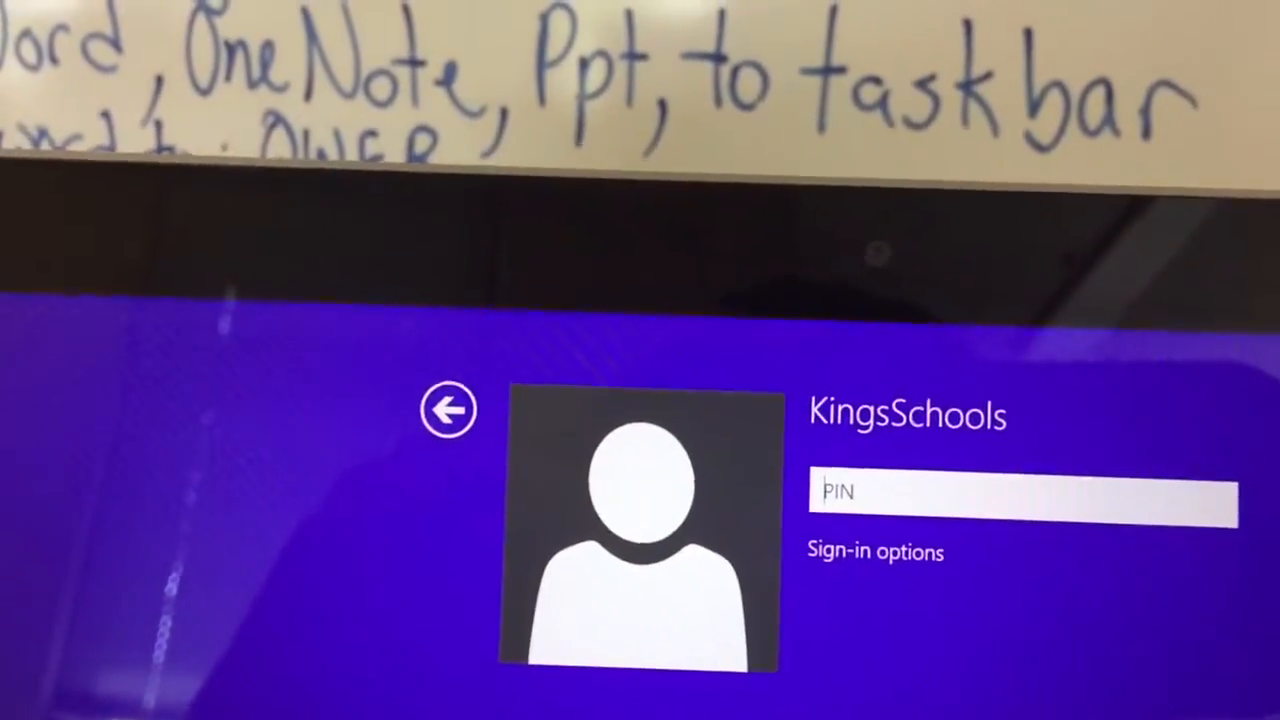
text(1)
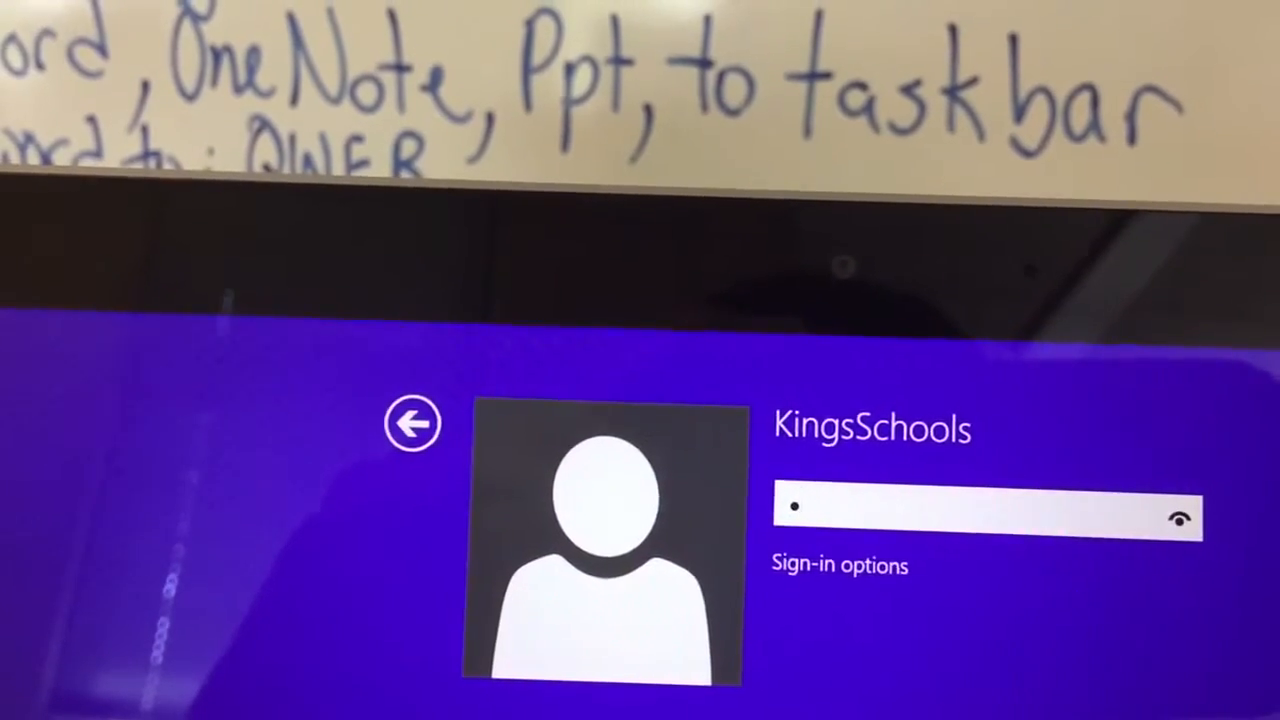